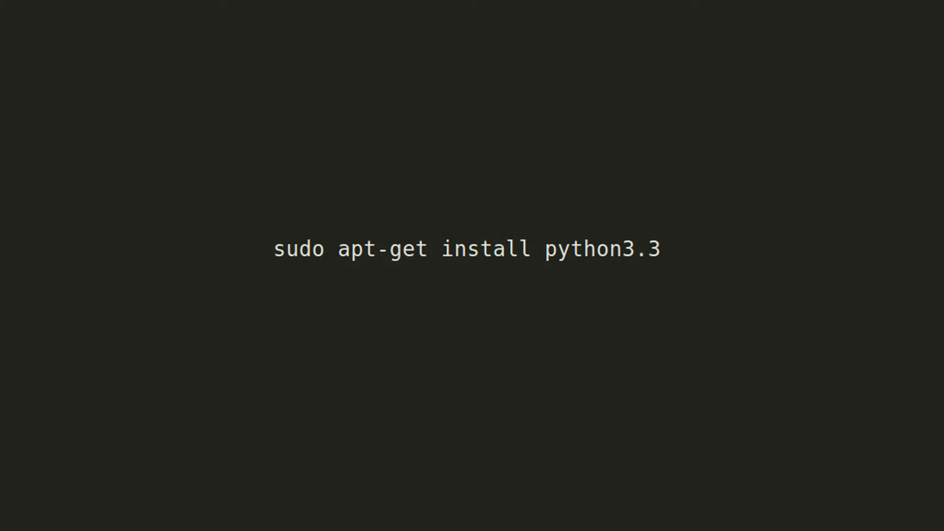
pyautogui.write('yum install python3')
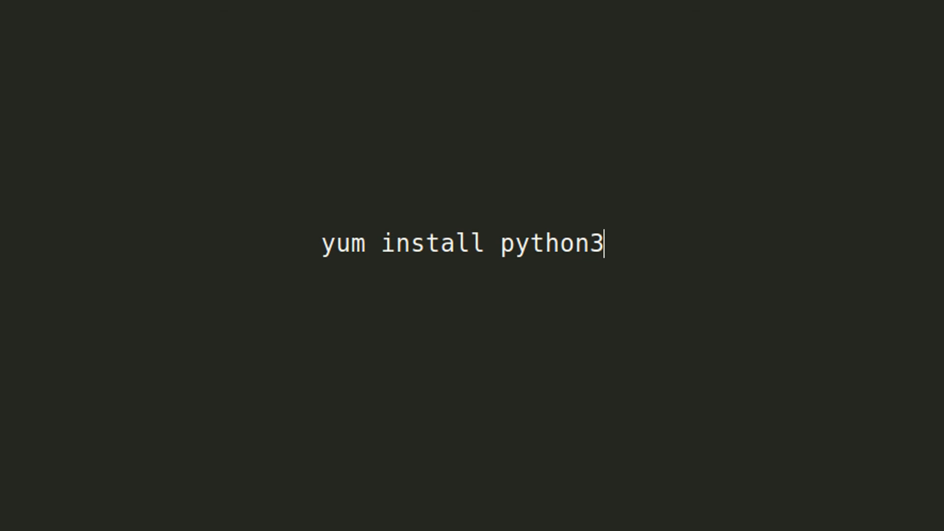